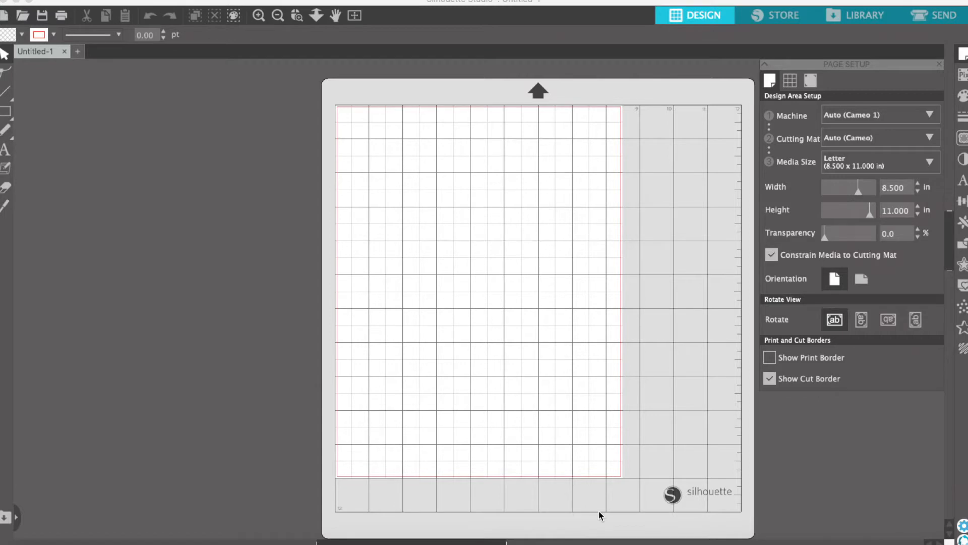
{"action": "mouse_move", "coordinate": [517, 236]}
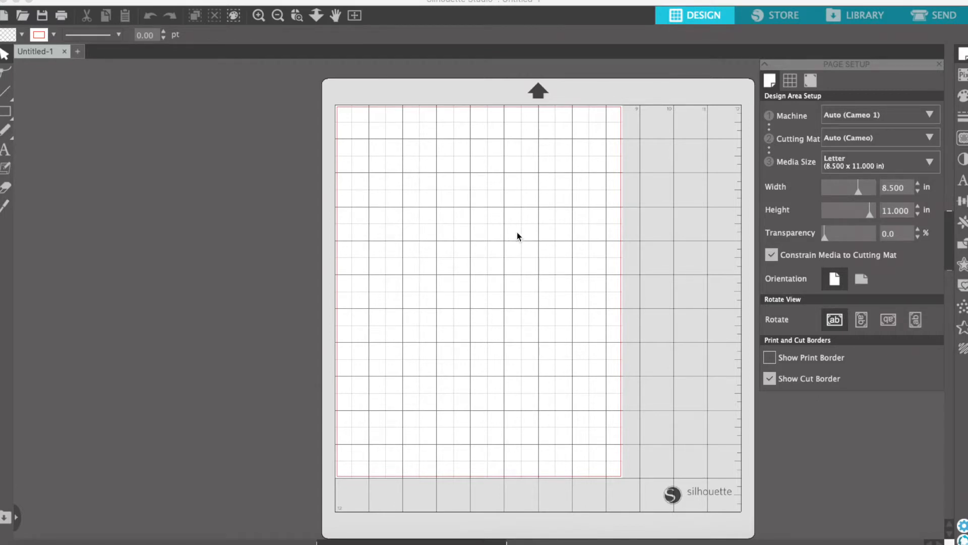
{"action": "mouse_move", "coordinate": [396, 450]}
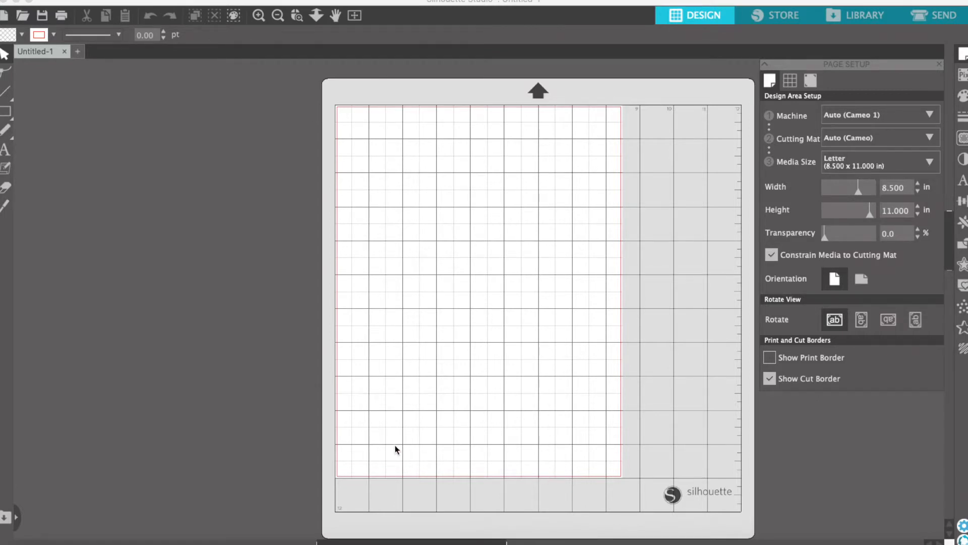
{"action": "mouse_move", "coordinate": [645, 192]}
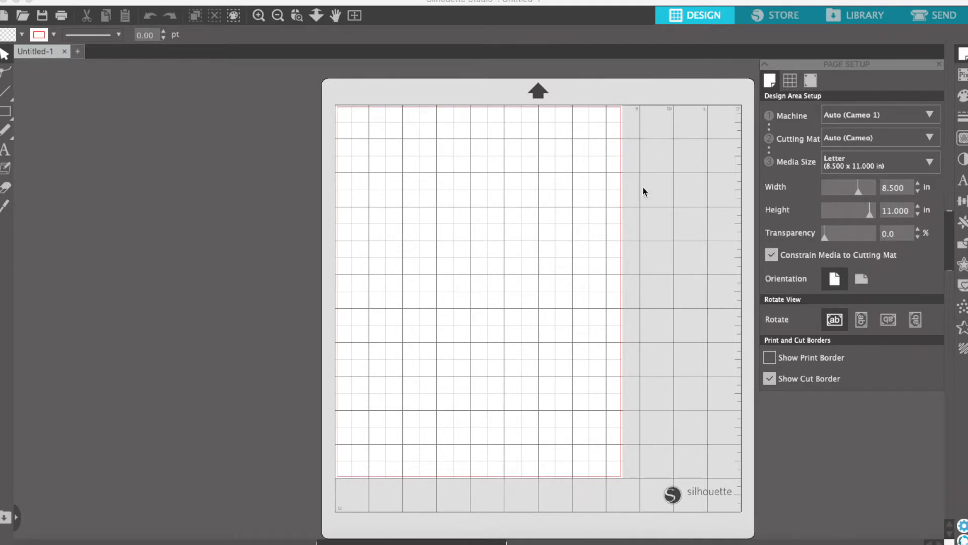
{"action": "mouse_move", "coordinate": [356, 106]}
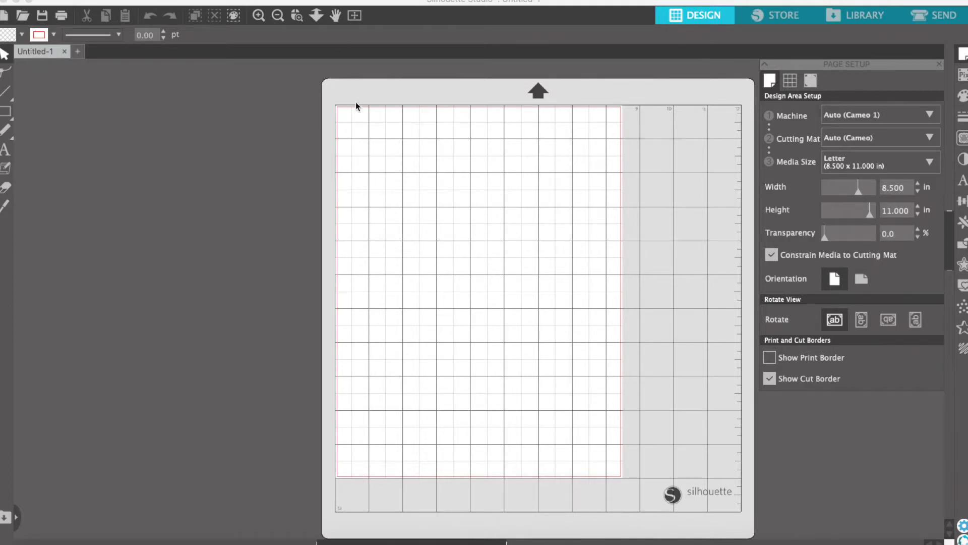
{"action": "mouse_move", "coordinate": [646, 496]}
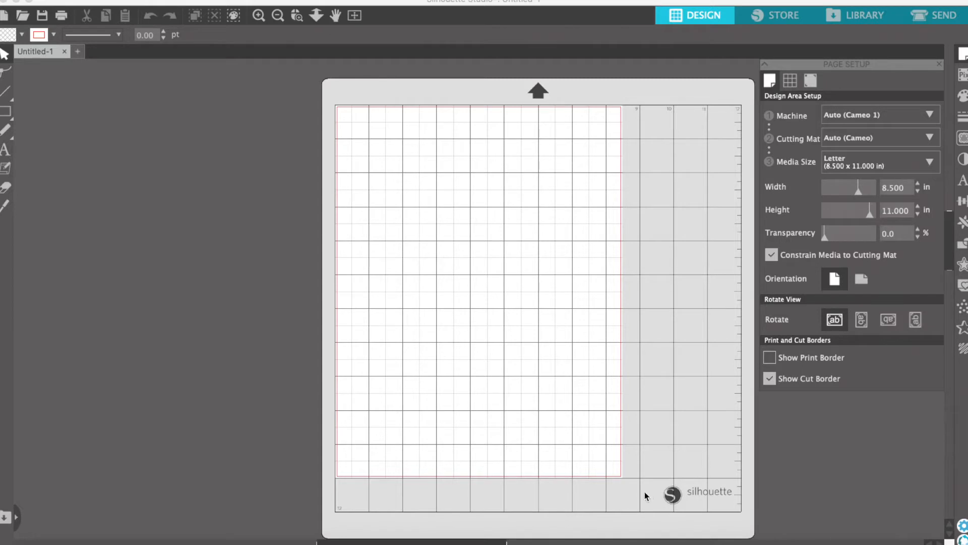
{"action": "mouse_move", "coordinate": [957, 56]}
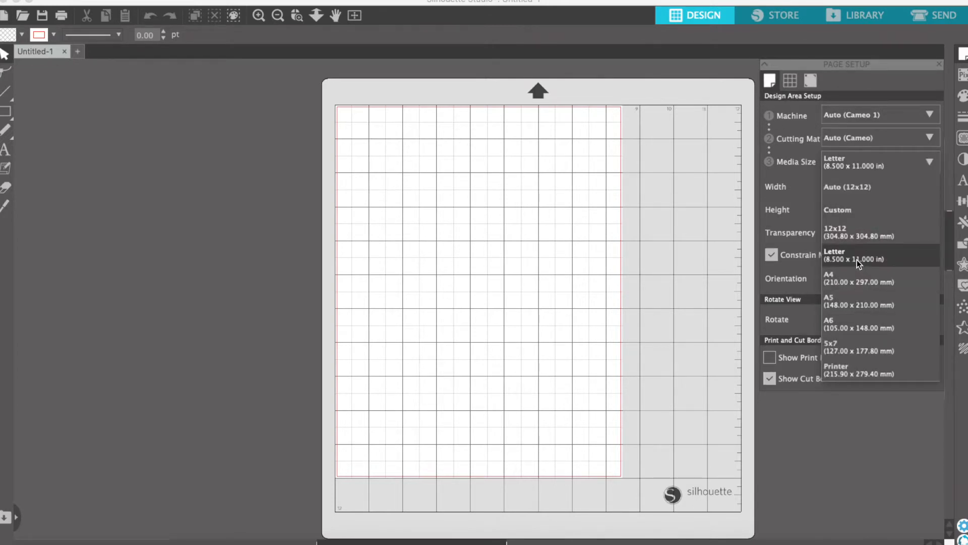
- Keep the Letter media size, bring in the heart crown from the Library and shrink it to about 3.23 × 1.37 in
{"action": "left_click", "coordinate": [855, 254]}
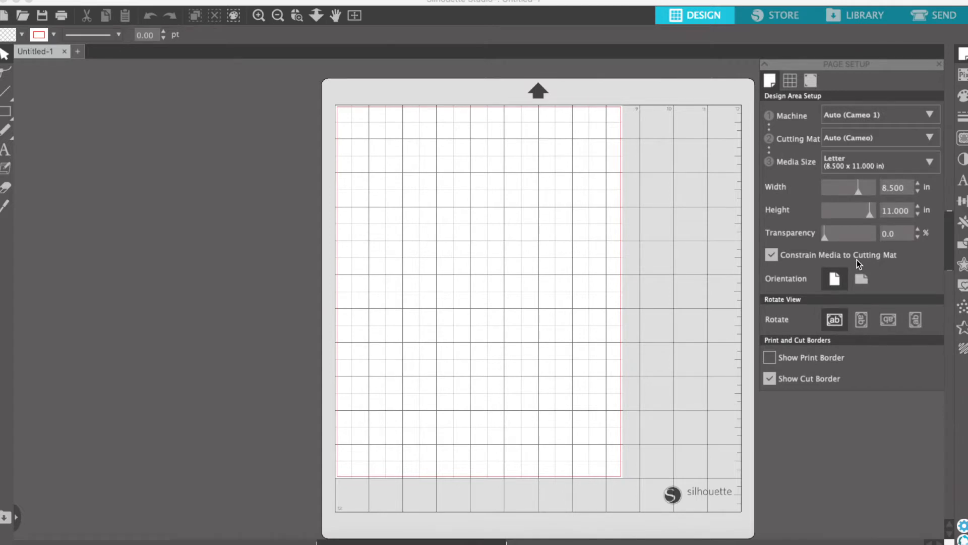
{"action": "mouse_move", "coordinate": [480, 511]}
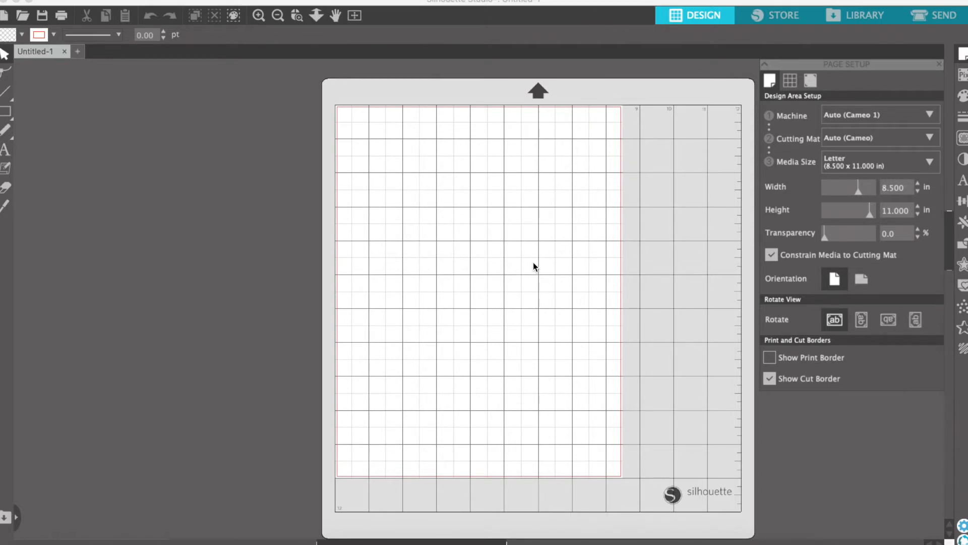
{"action": "mouse_move", "coordinate": [498, 143]}
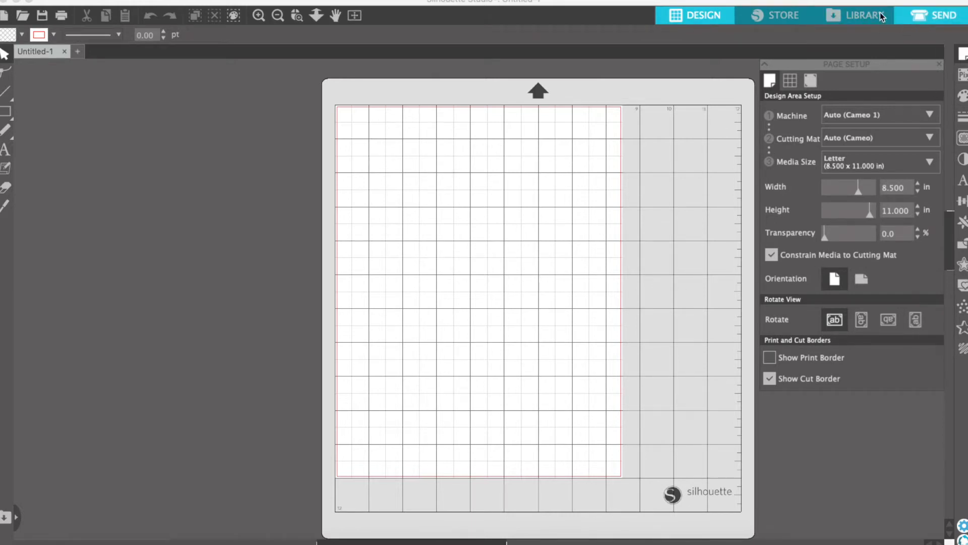
{"action": "left_click", "coordinate": [857, 15]}
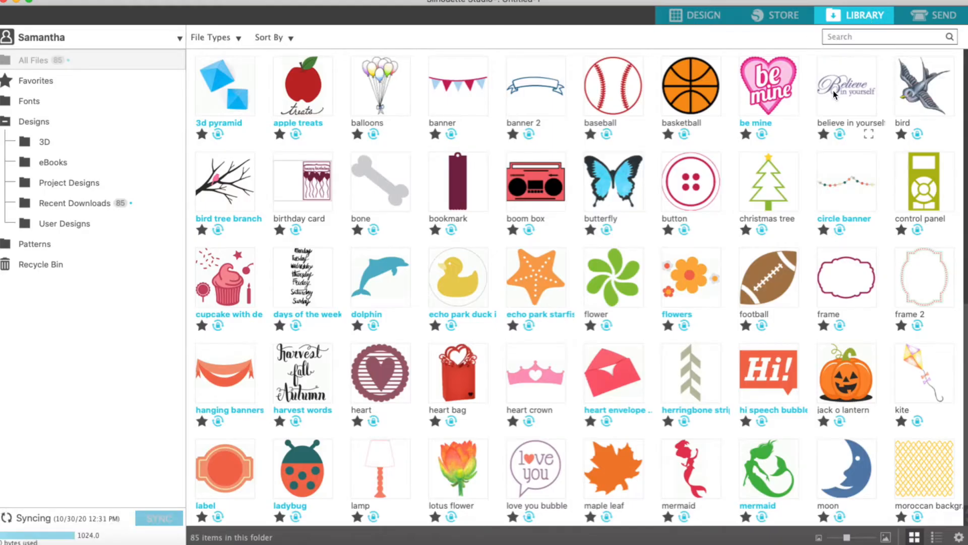
{"action": "scroll", "scroll_direction": "down", "scroll_amount": 3}
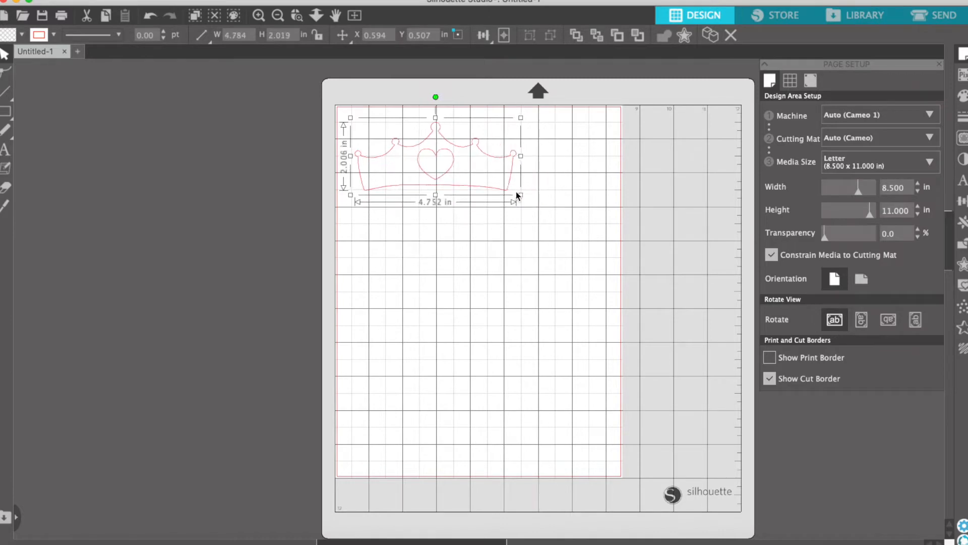
{"action": "left_click_drag", "start_coordinate": [521, 197], "coordinate": [485, 187]}
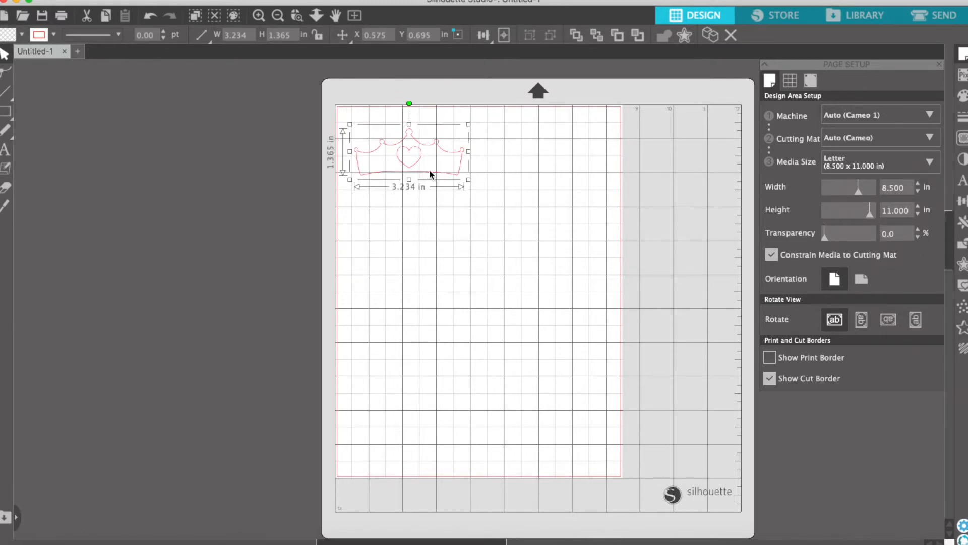
{"action": "mouse_move", "coordinate": [425, 169]}
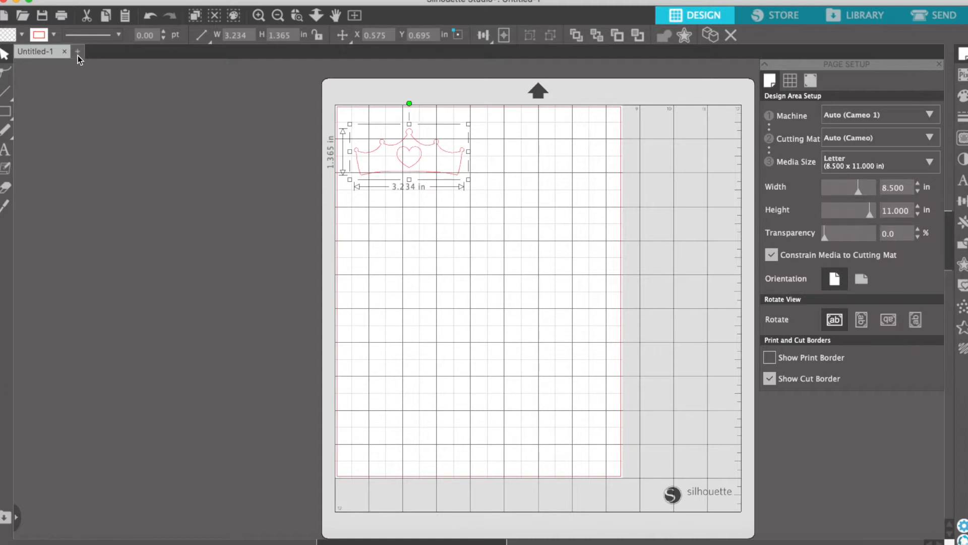
- In a new untitled document, add a rounded offset outline 0.115 in out around the heart crown
{"action": "left_click", "coordinate": [77, 51]}
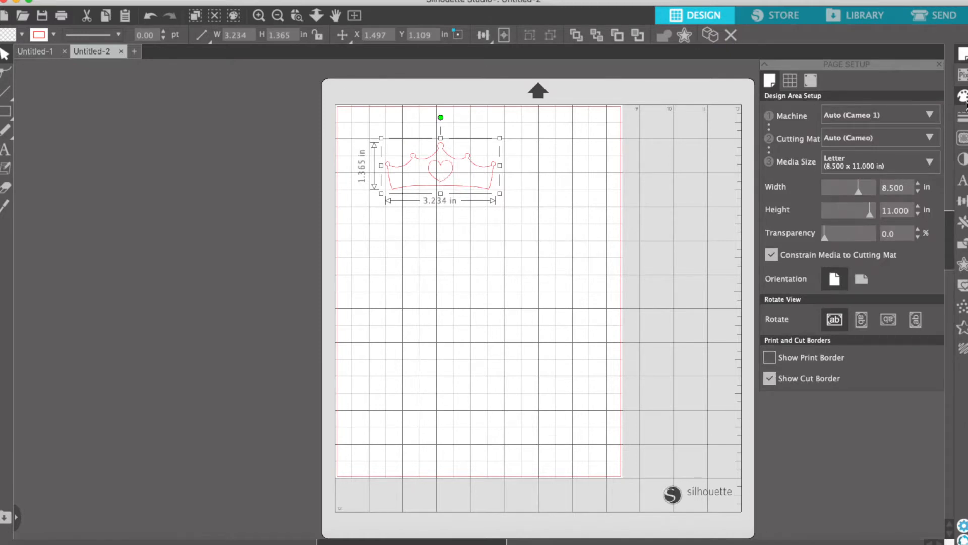
{"action": "mouse_move", "coordinate": [733, 79]}
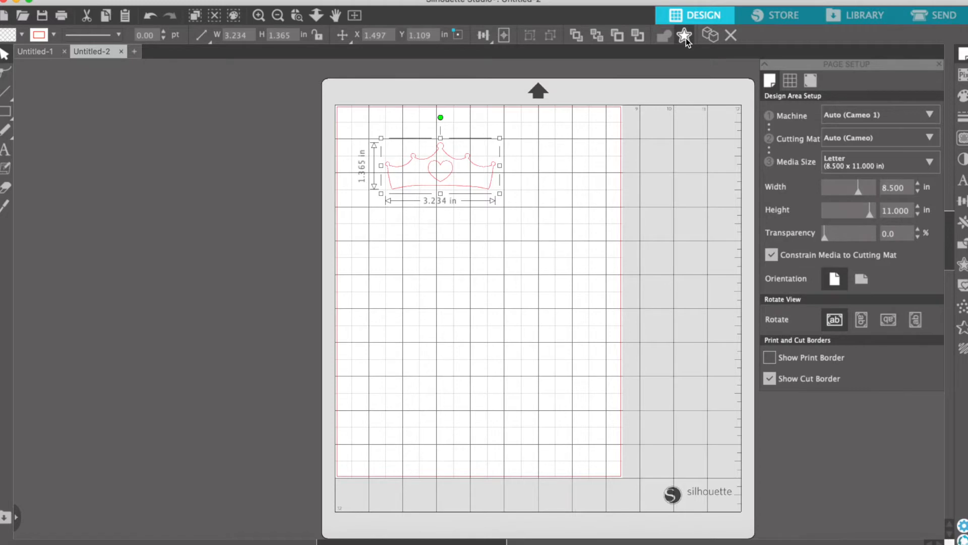
{"action": "left_click", "coordinate": [665, 35]}
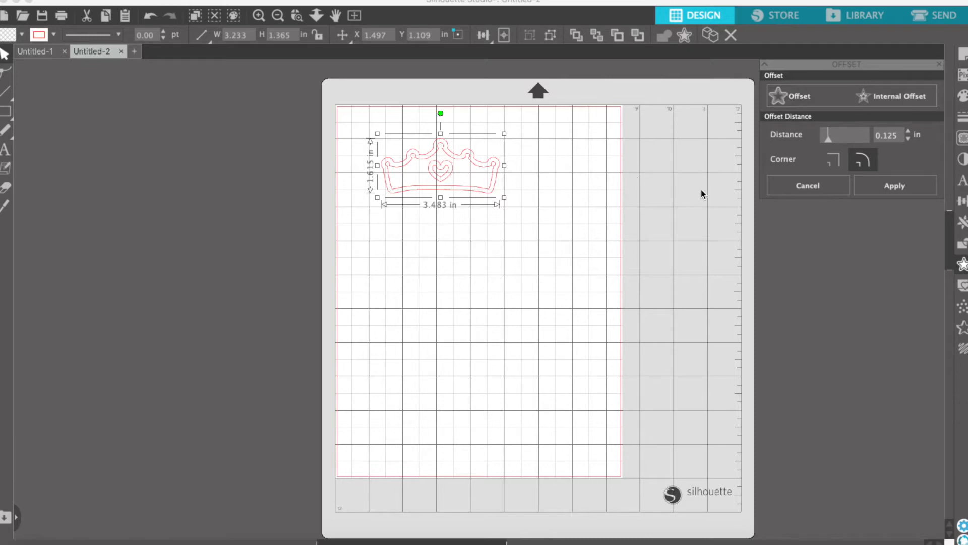
{"action": "left_click_drag", "start_coordinate": [840, 135], "coordinate": [827, 134]}
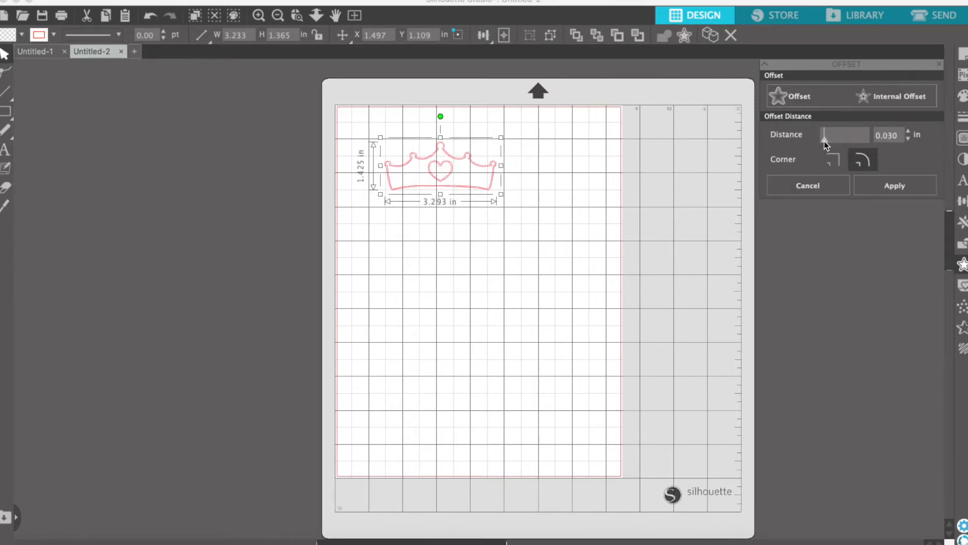
{"action": "left_click_drag", "start_coordinate": [825, 134], "coordinate": [860, 134]}
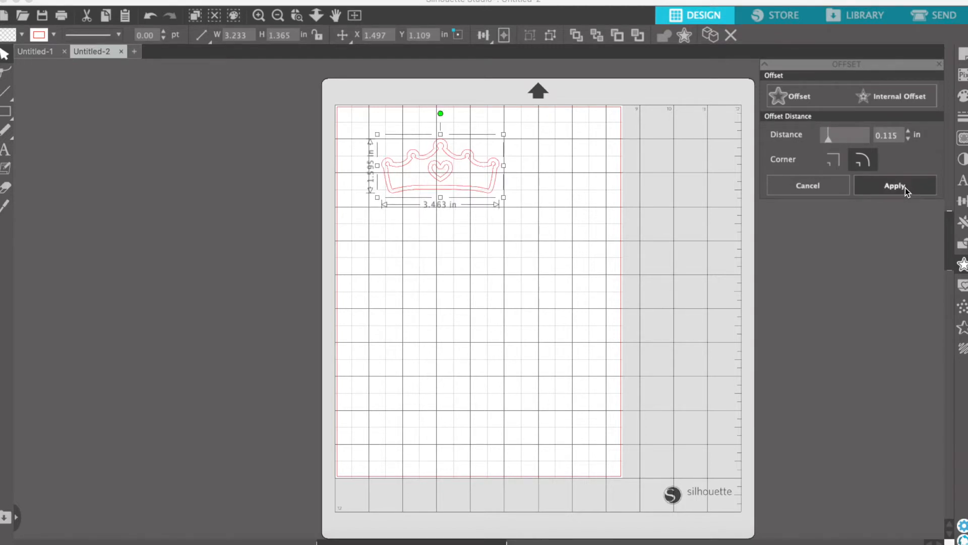
{"action": "left_click", "coordinate": [895, 186]}
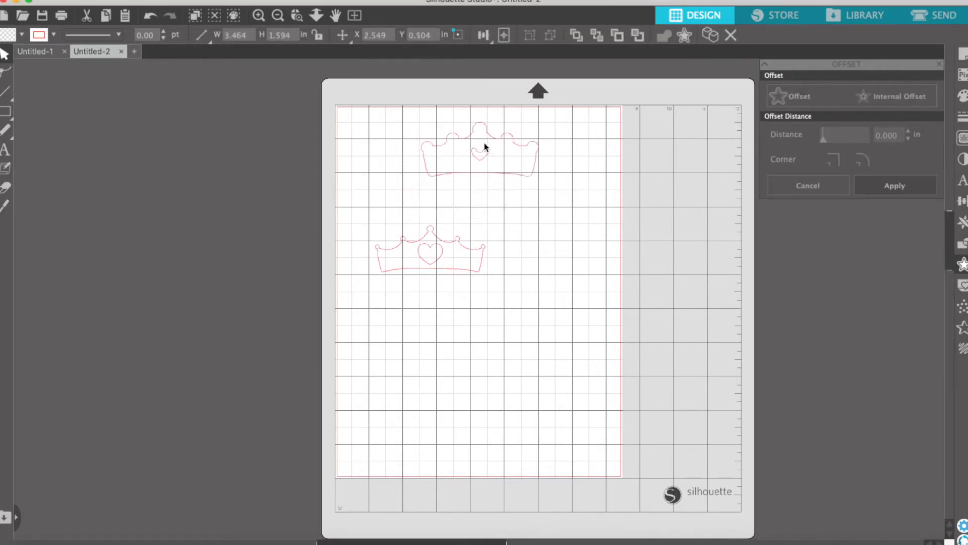
- Move the offset outline beside the heart crown and release its compound path into separate paths
{"action": "left_click_drag", "start_coordinate": [485, 147], "coordinate": [433, 170]}
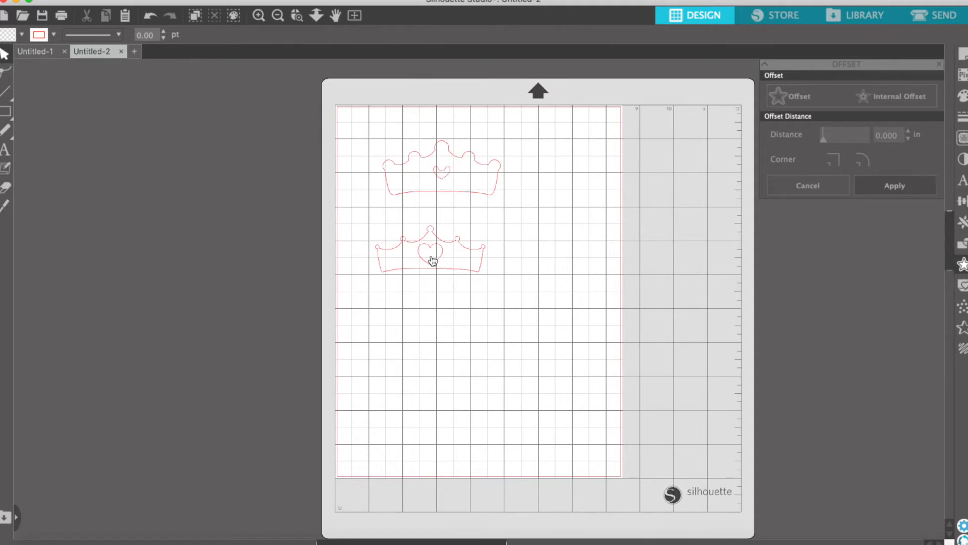
{"action": "left_click", "coordinate": [433, 259]}
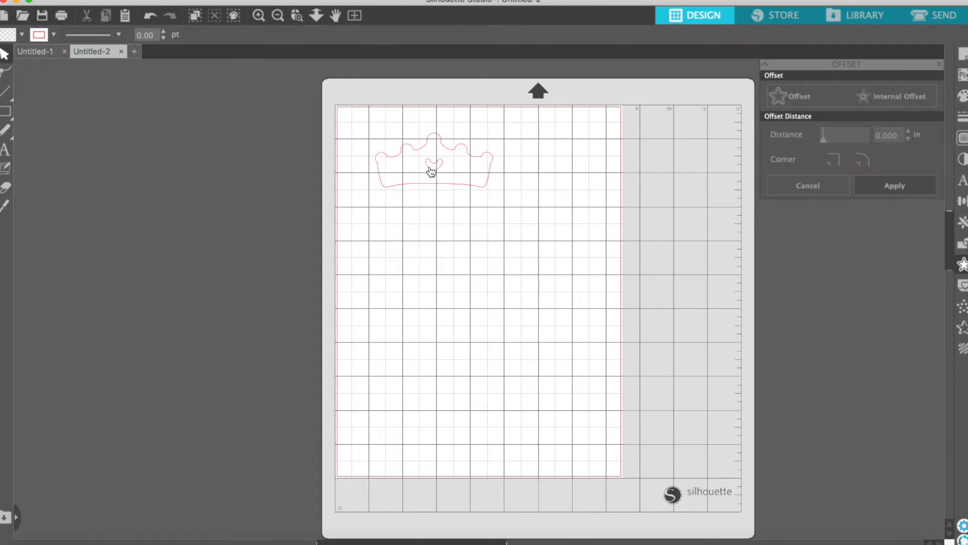
{"action": "left_click", "coordinate": [433, 169]}
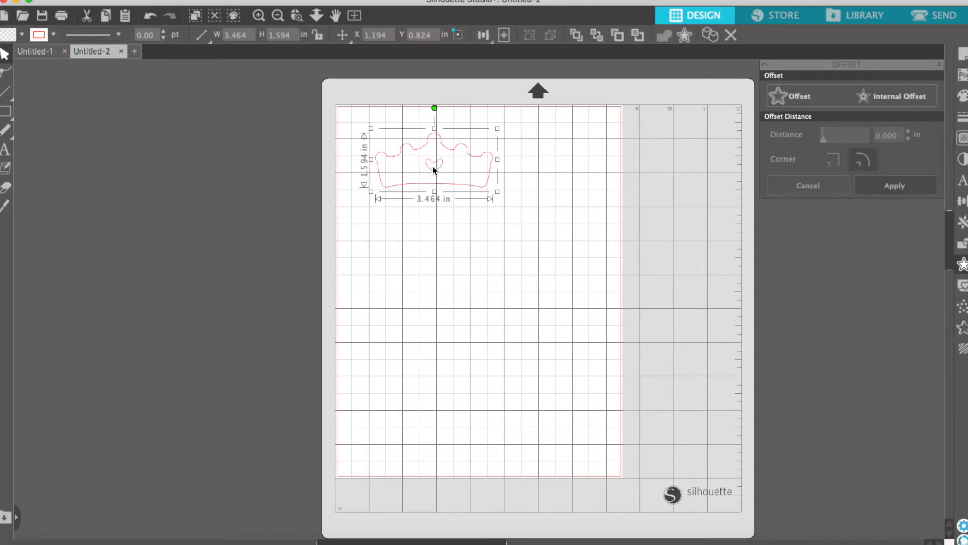
{"action": "right_click", "coordinate": [433, 172]}
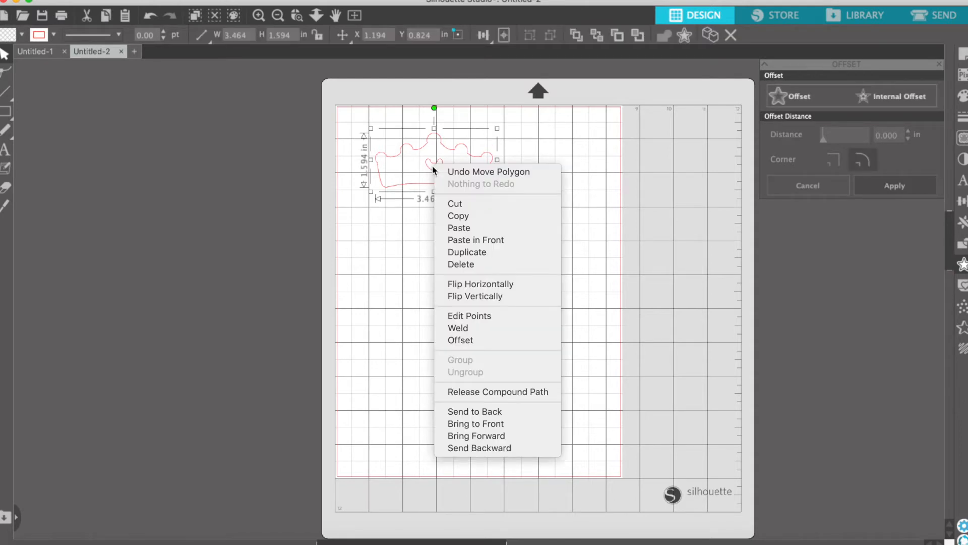
{"action": "mouse_move", "coordinate": [497, 391]}
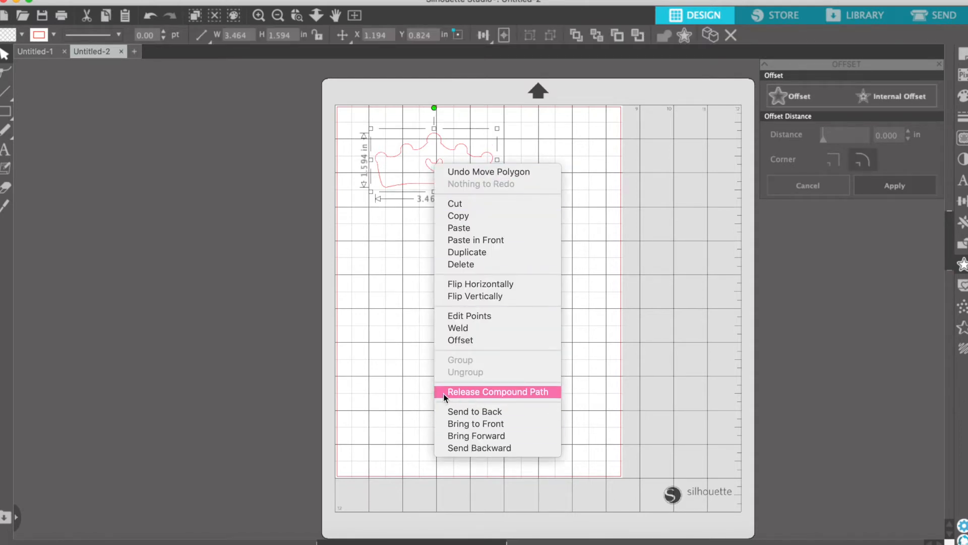
{"action": "left_click", "coordinate": [498, 391]}
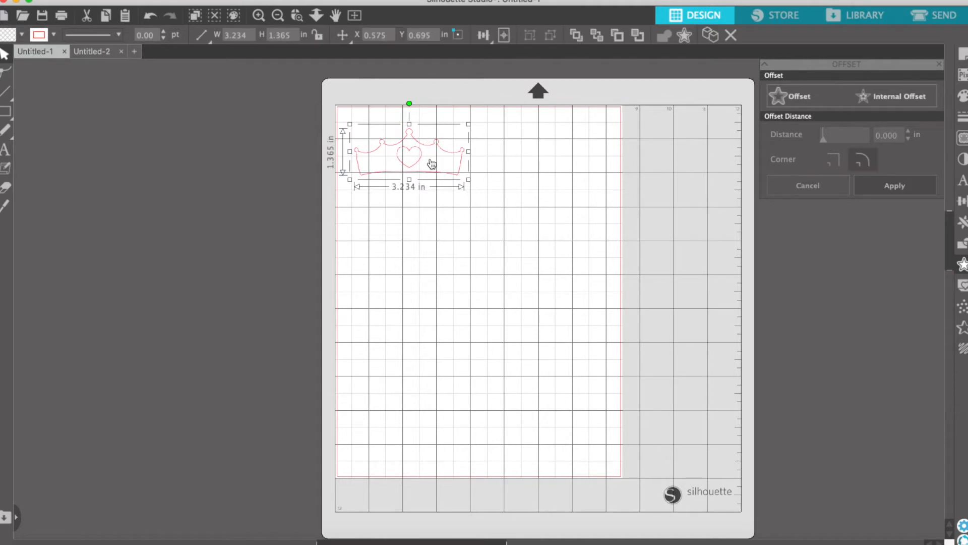
- Move the heart crown to the page's top-left corner and fill the Letter page with copies via Replicate
{"action": "left_click_drag", "start_coordinate": [433, 163], "coordinate": [426, 151]}
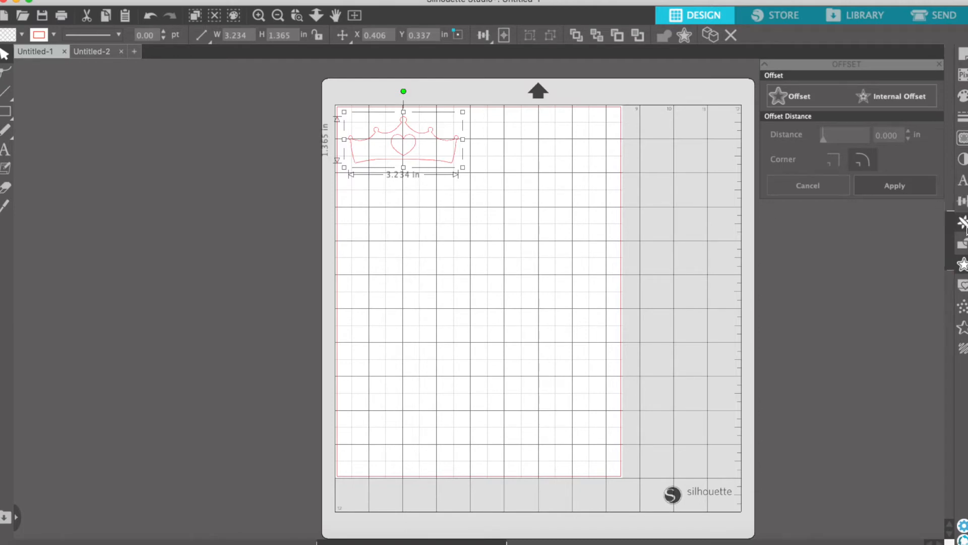
{"action": "mouse_move", "coordinate": [961, 222]}
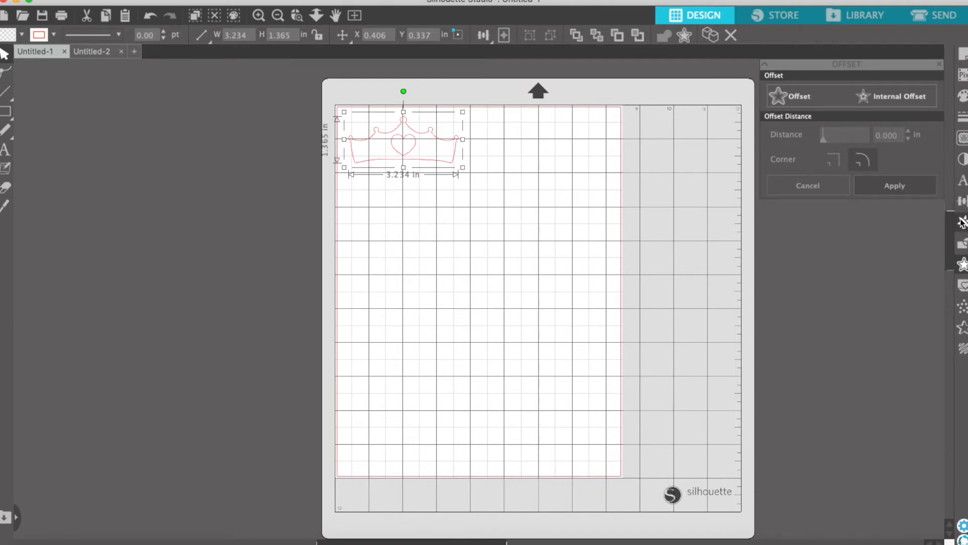
{"action": "left_click", "coordinate": [961, 222]}
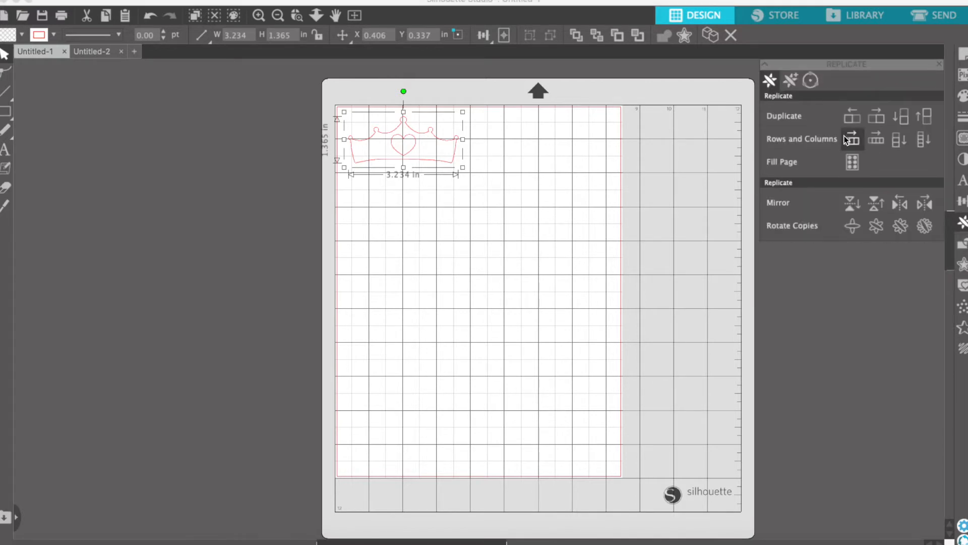
{"action": "mouse_move", "coordinate": [865, 123]}
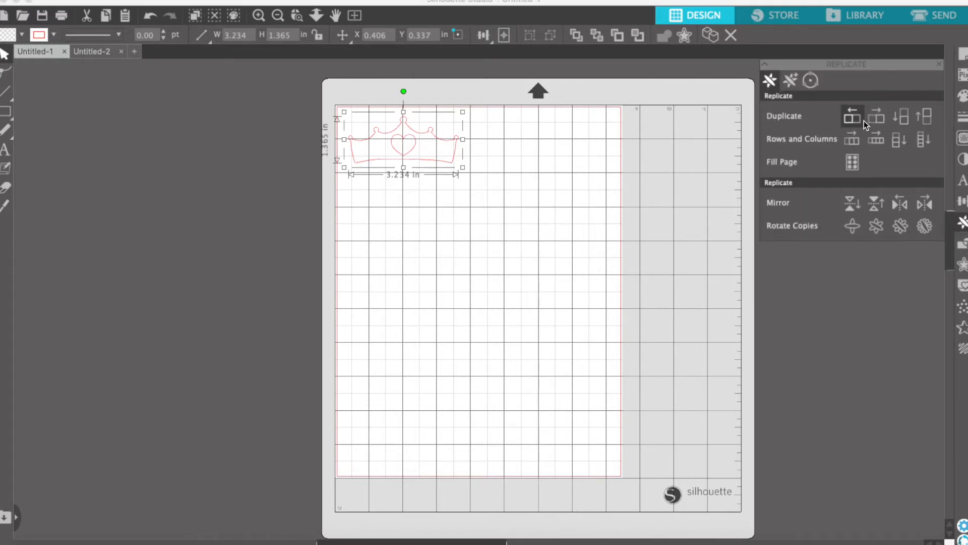
{"action": "mouse_move", "coordinate": [835, 149]}
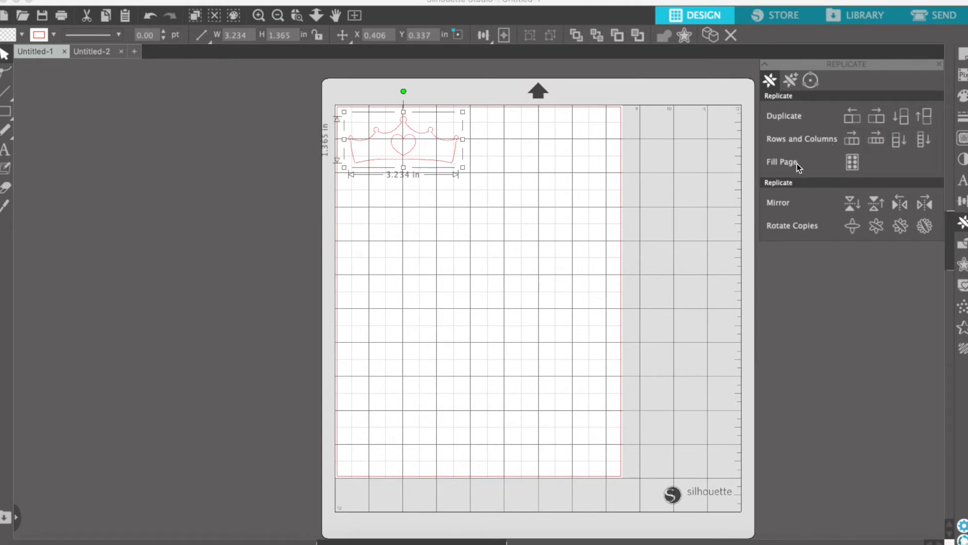
{"action": "mouse_move", "coordinate": [853, 162]}
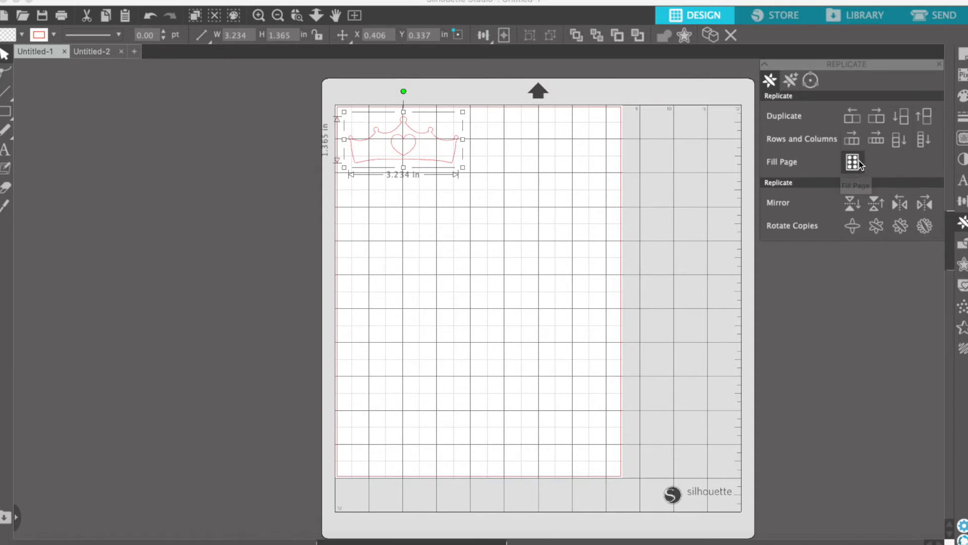
{"action": "left_click", "coordinate": [853, 161]}
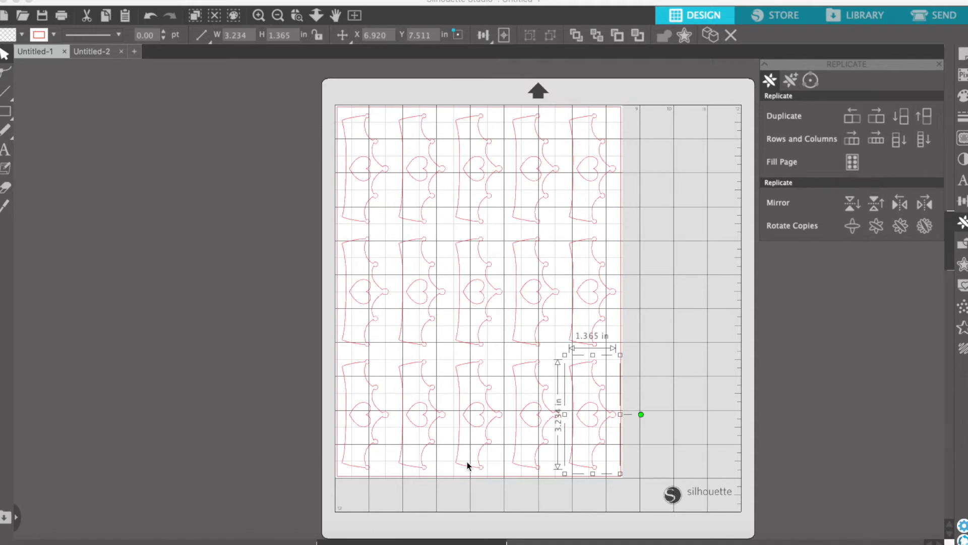
{"action": "mouse_move", "coordinate": [369, 392]}
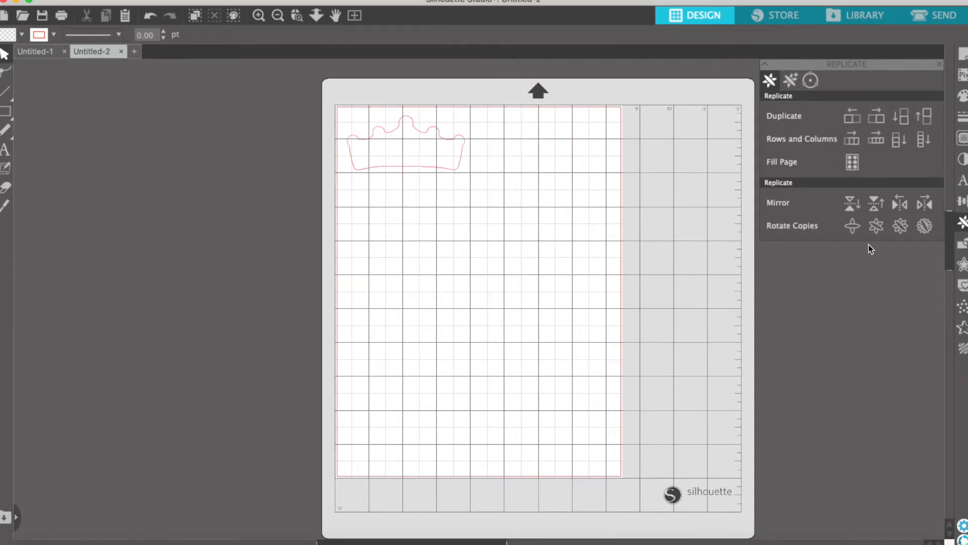
- Fill the outline document's page with crown-outline copies and go to the Send cut settings
{"action": "left_click", "coordinate": [405, 142]}
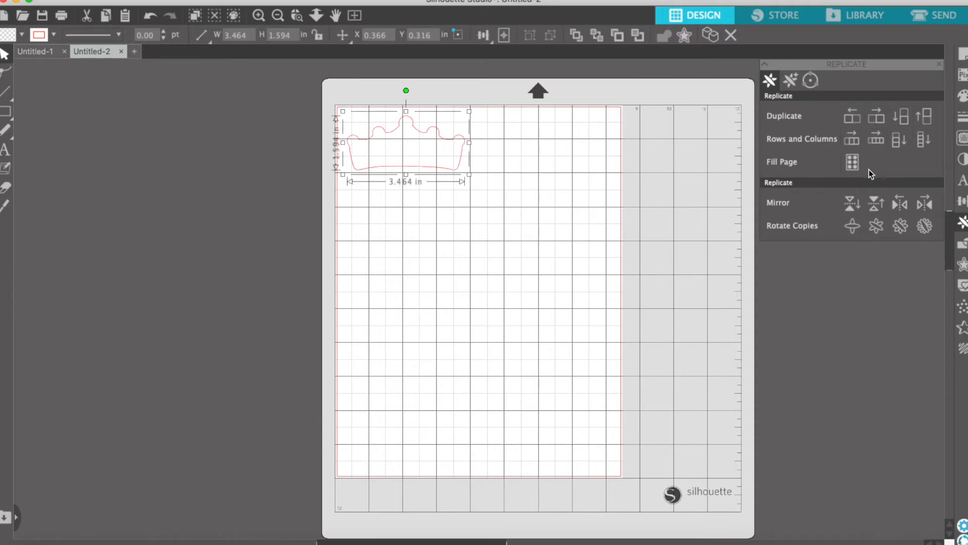
{"action": "left_click", "coordinate": [853, 162]}
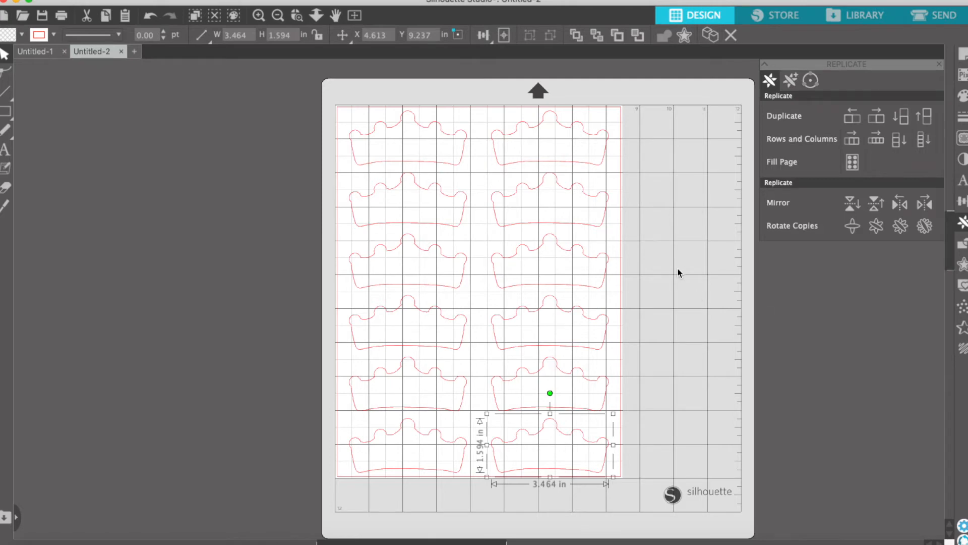
{"action": "left_click", "coordinate": [938, 15]}
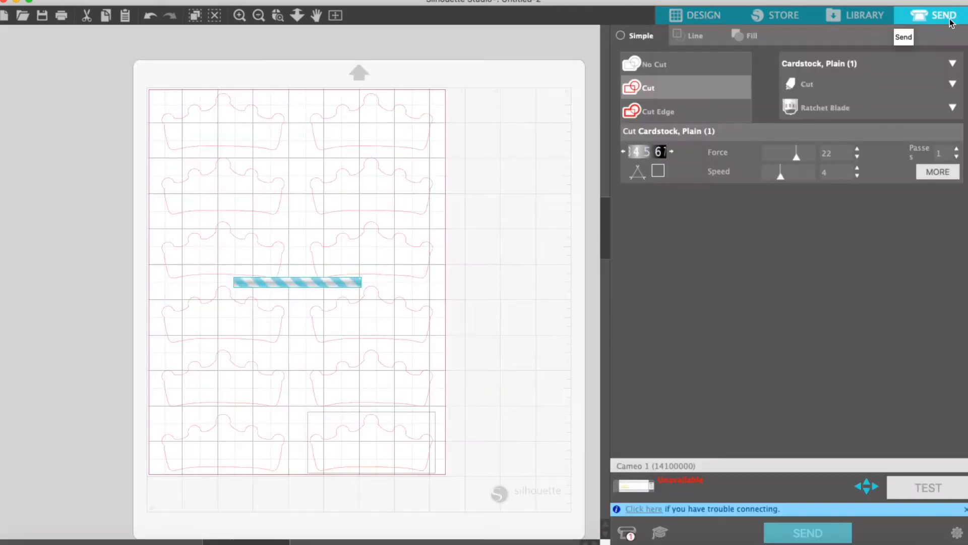